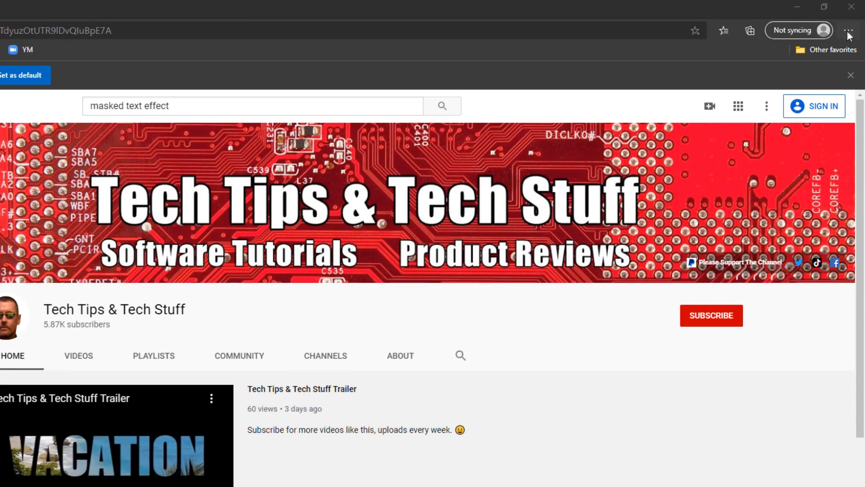
- Open Edge Settings from the Settings and more menu
left_click(849, 30)
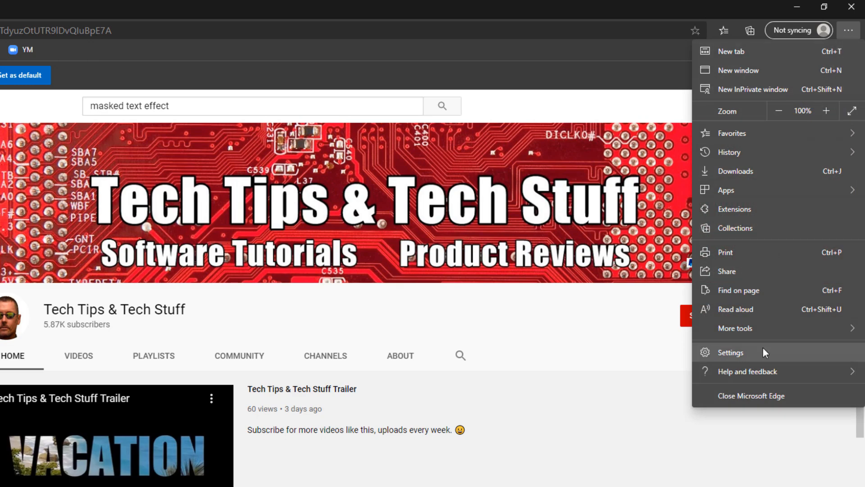
left_click(729, 352)
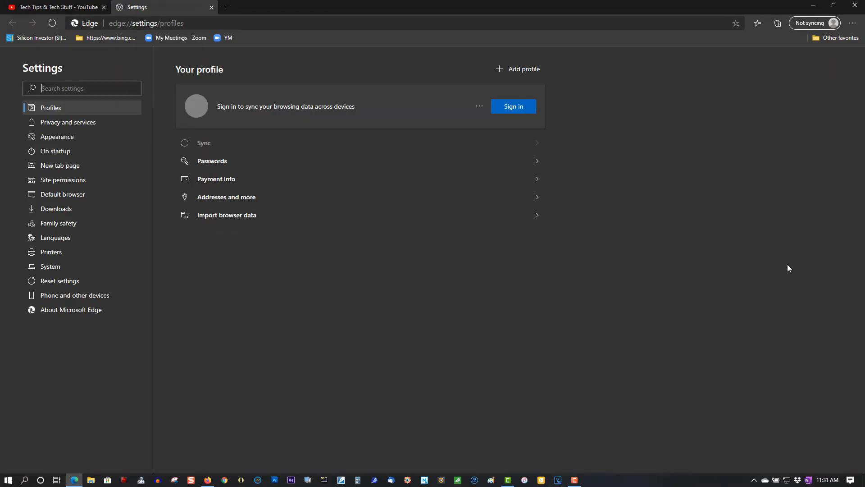
- Go to Privacy and services and choose what browsing data to clear
left_click(513, 106)
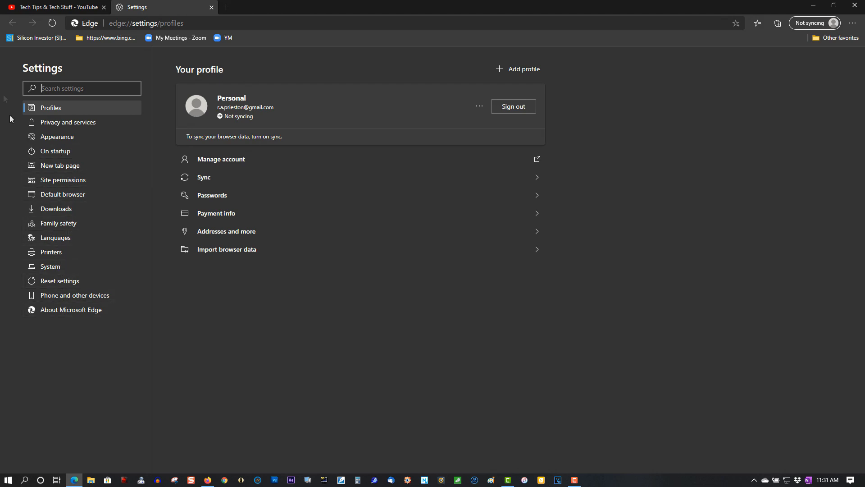
mouse_move(15, 84)
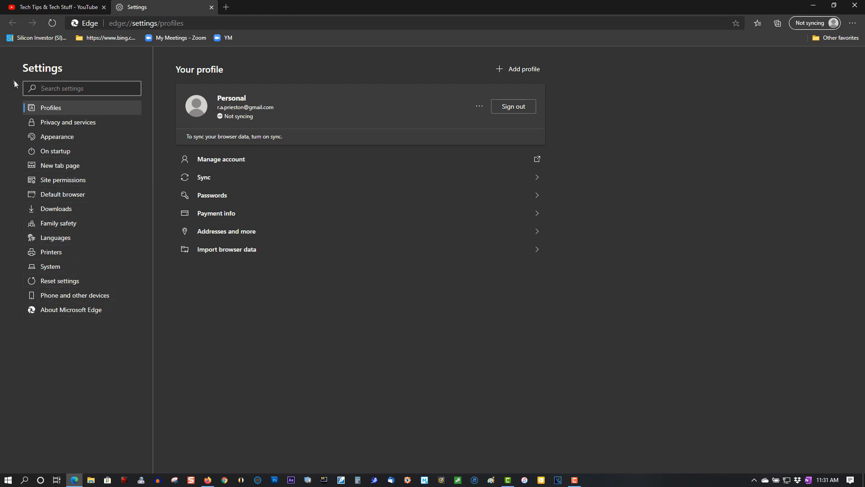
mouse_move(57, 137)
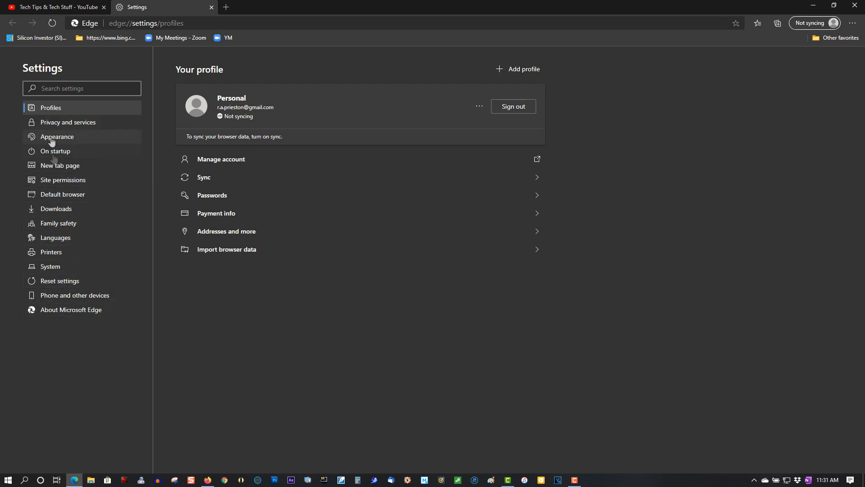
mouse_move(94, 123)
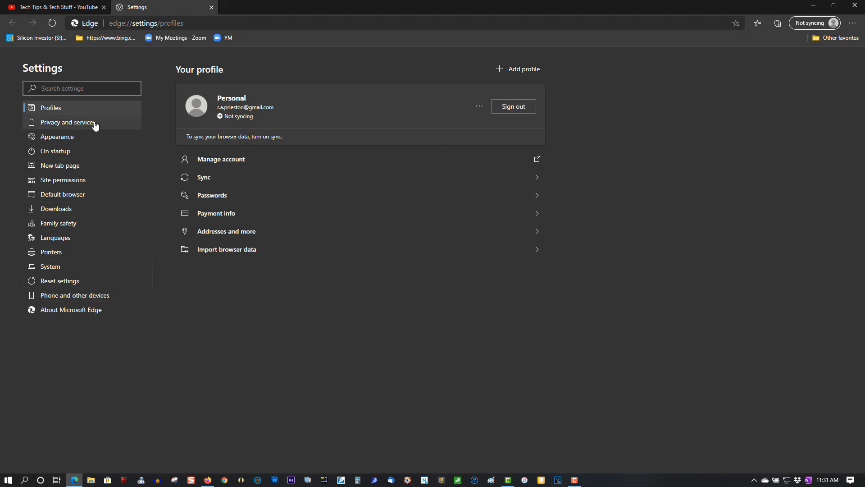
left_click(68, 122)
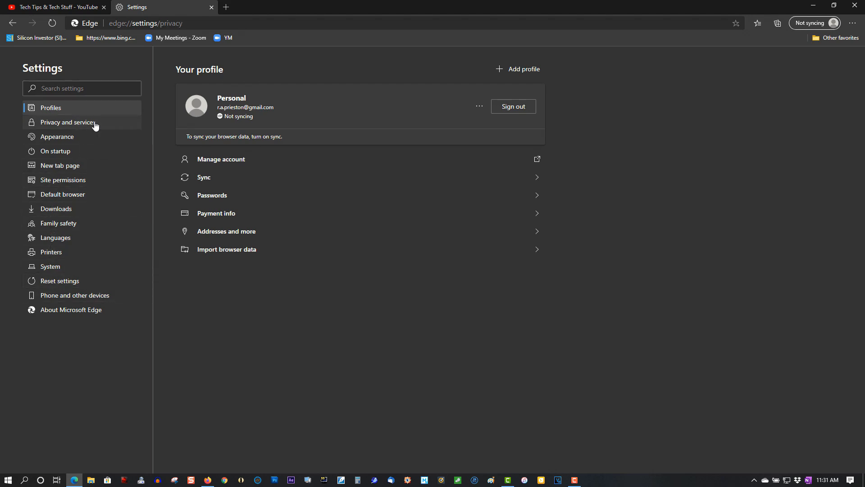
left_click(68, 122)
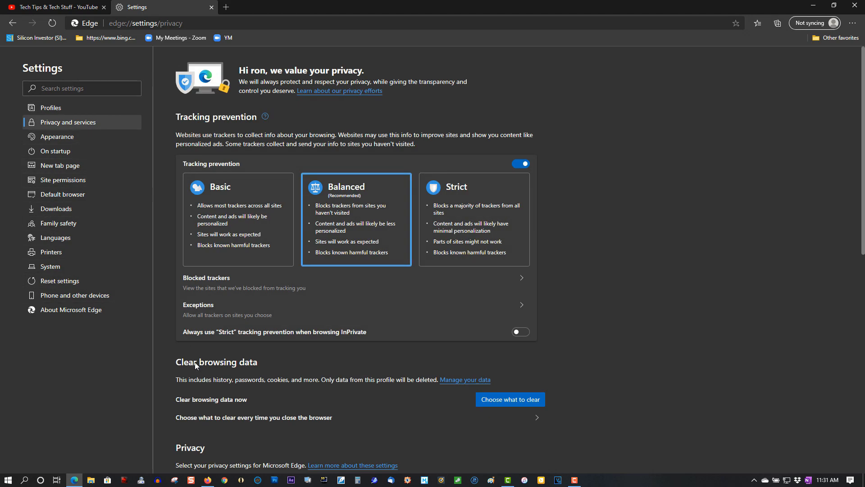
mouse_move(254, 364)
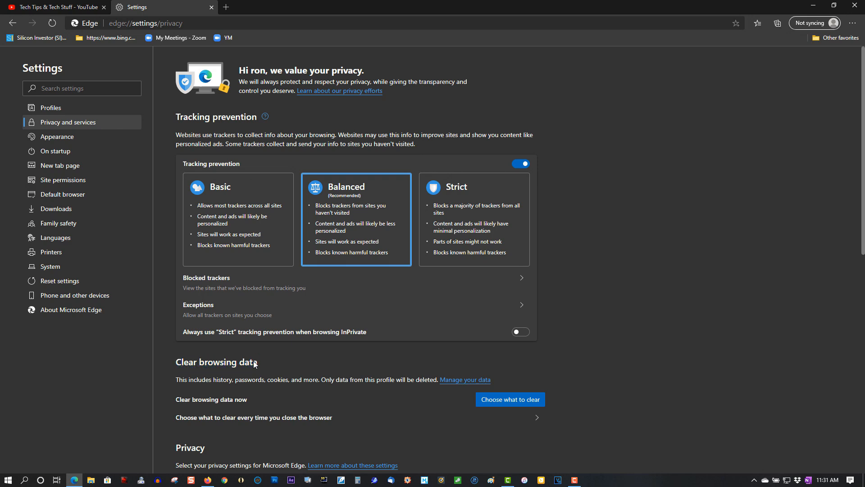
left_click(510, 399)
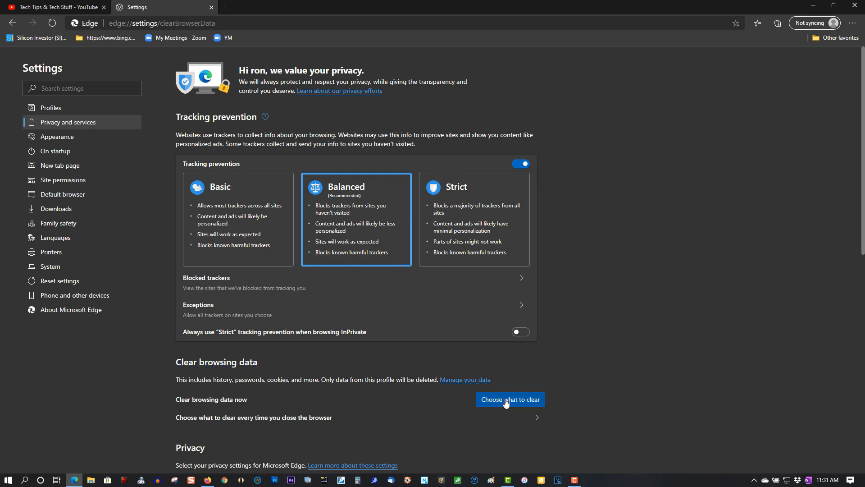
- Open the Clear browsing data dialog and confirm Cookies and other site data is checked
left_click(510, 399)
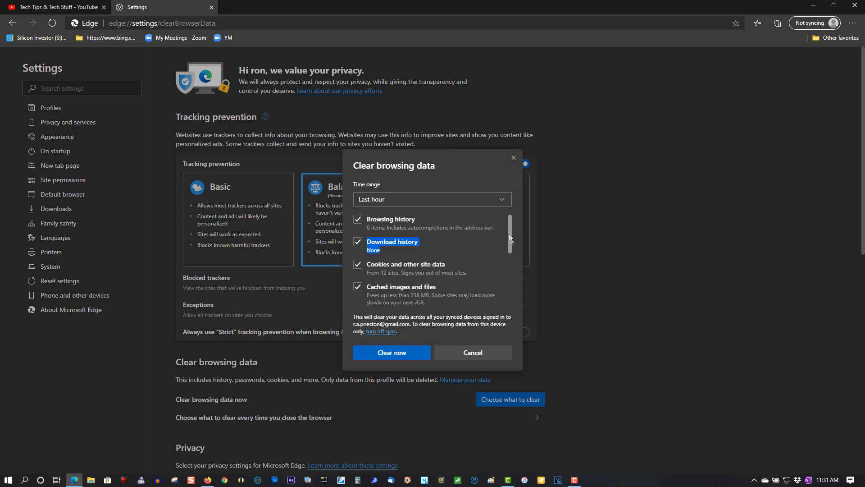
scroll("down", 3)
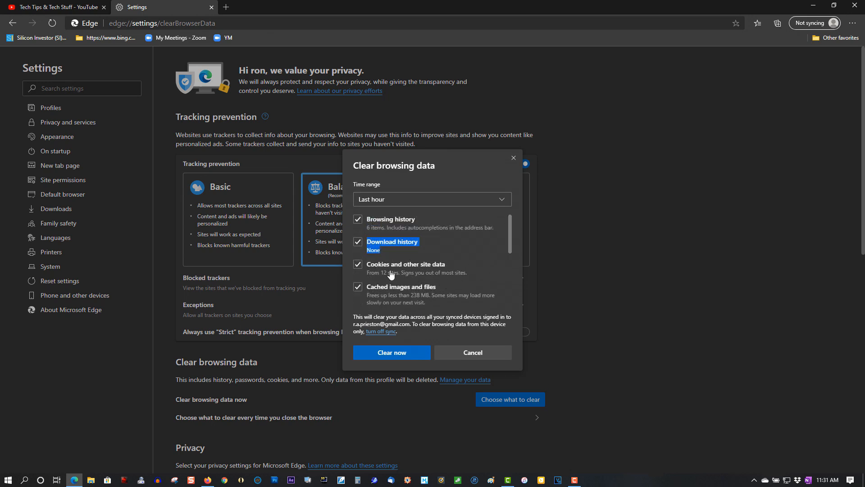
mouse_move(417, 270)
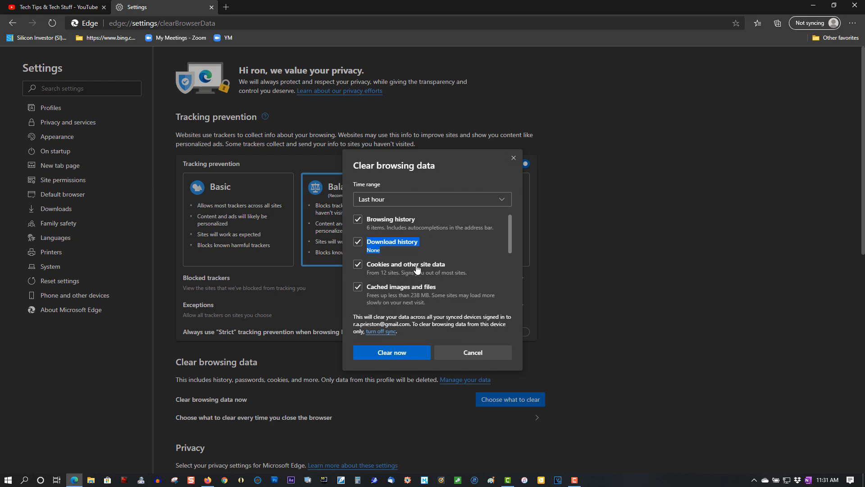
- View the Time range options, then cancel the dialog without clearing data
left_click(432, 200)
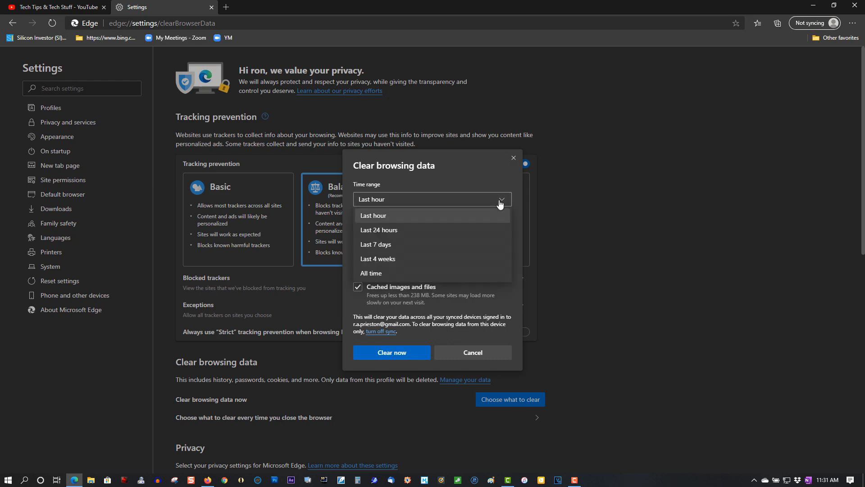
mouse_move(415, 229)
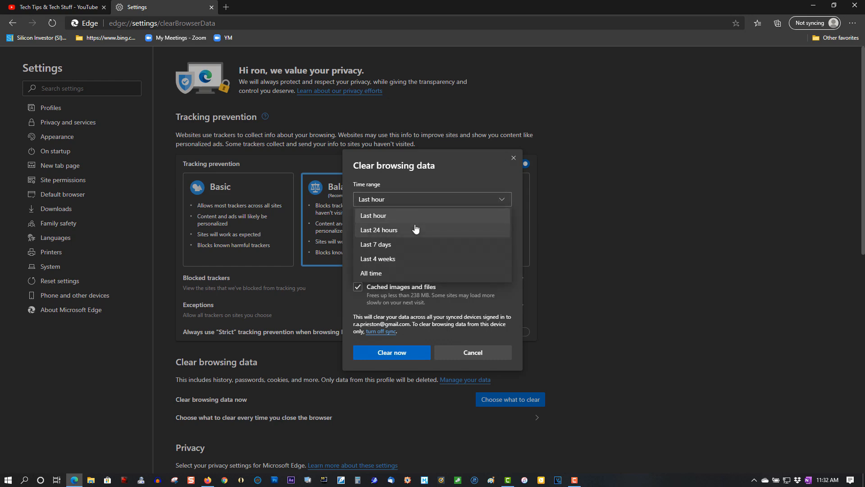
mouse_move(410, 244)
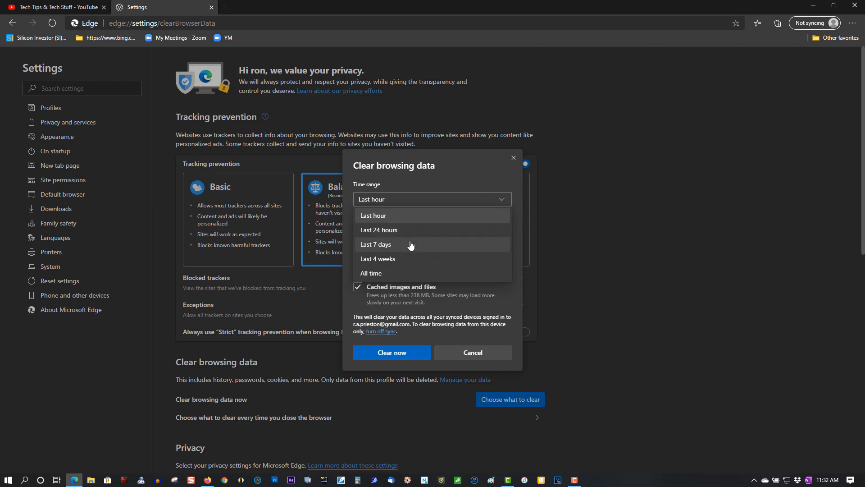
mouse_move(401, 278)
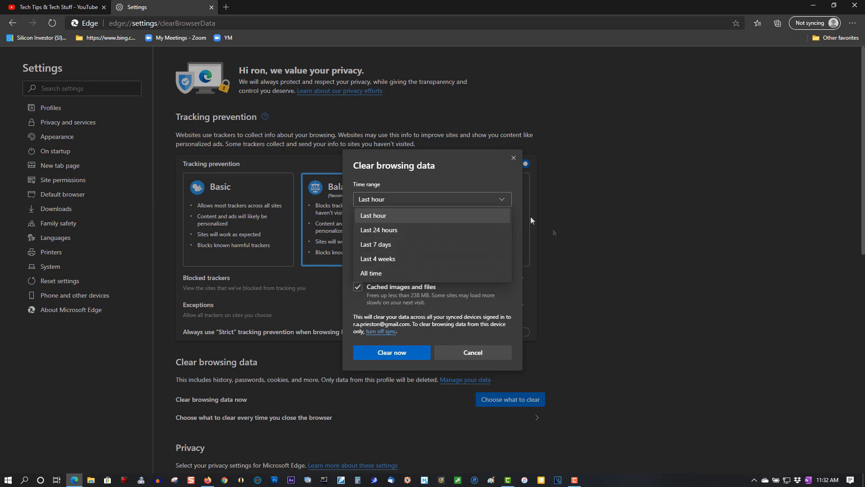
mouse_move(488, 352)
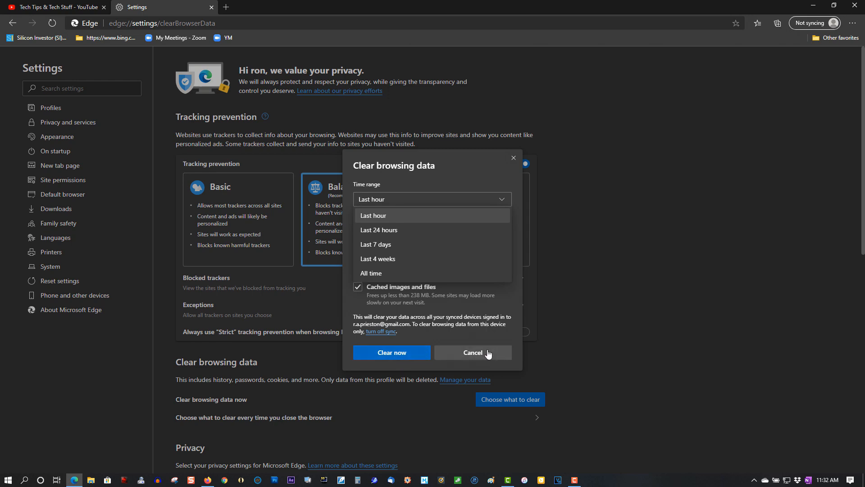
left_click(473, 352)
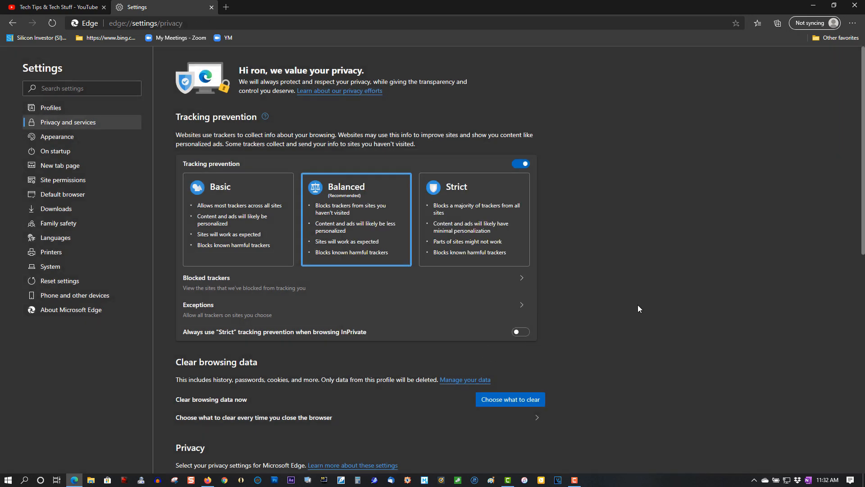